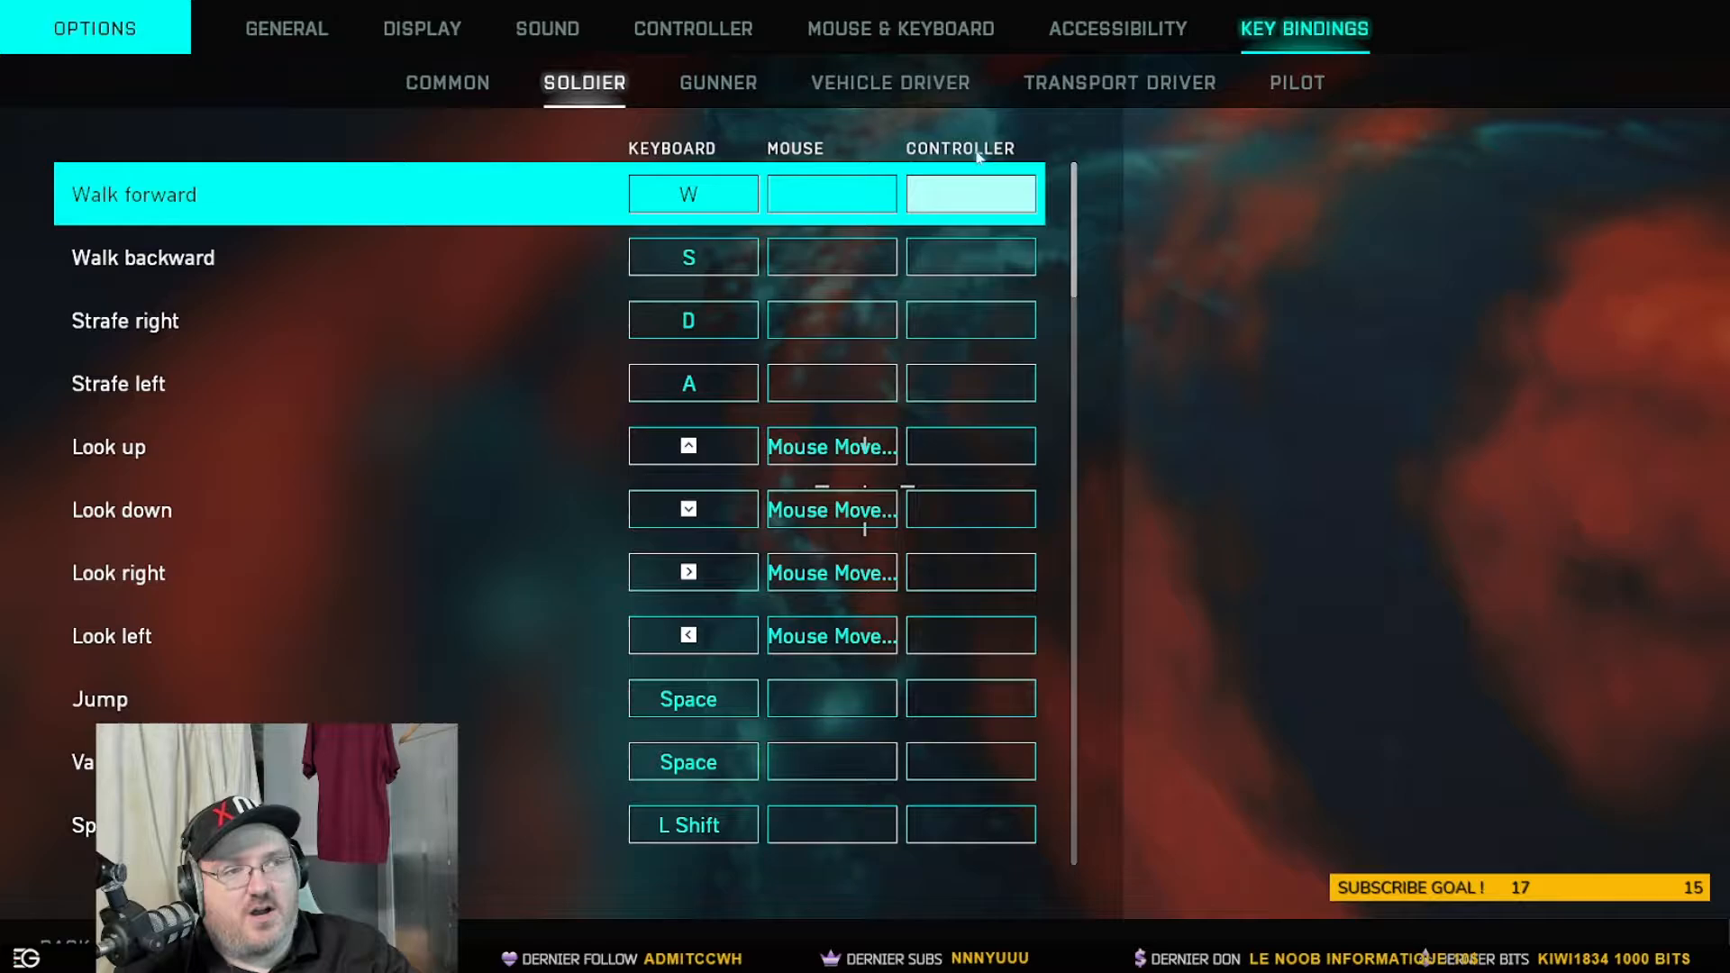
scroll("down", 3)
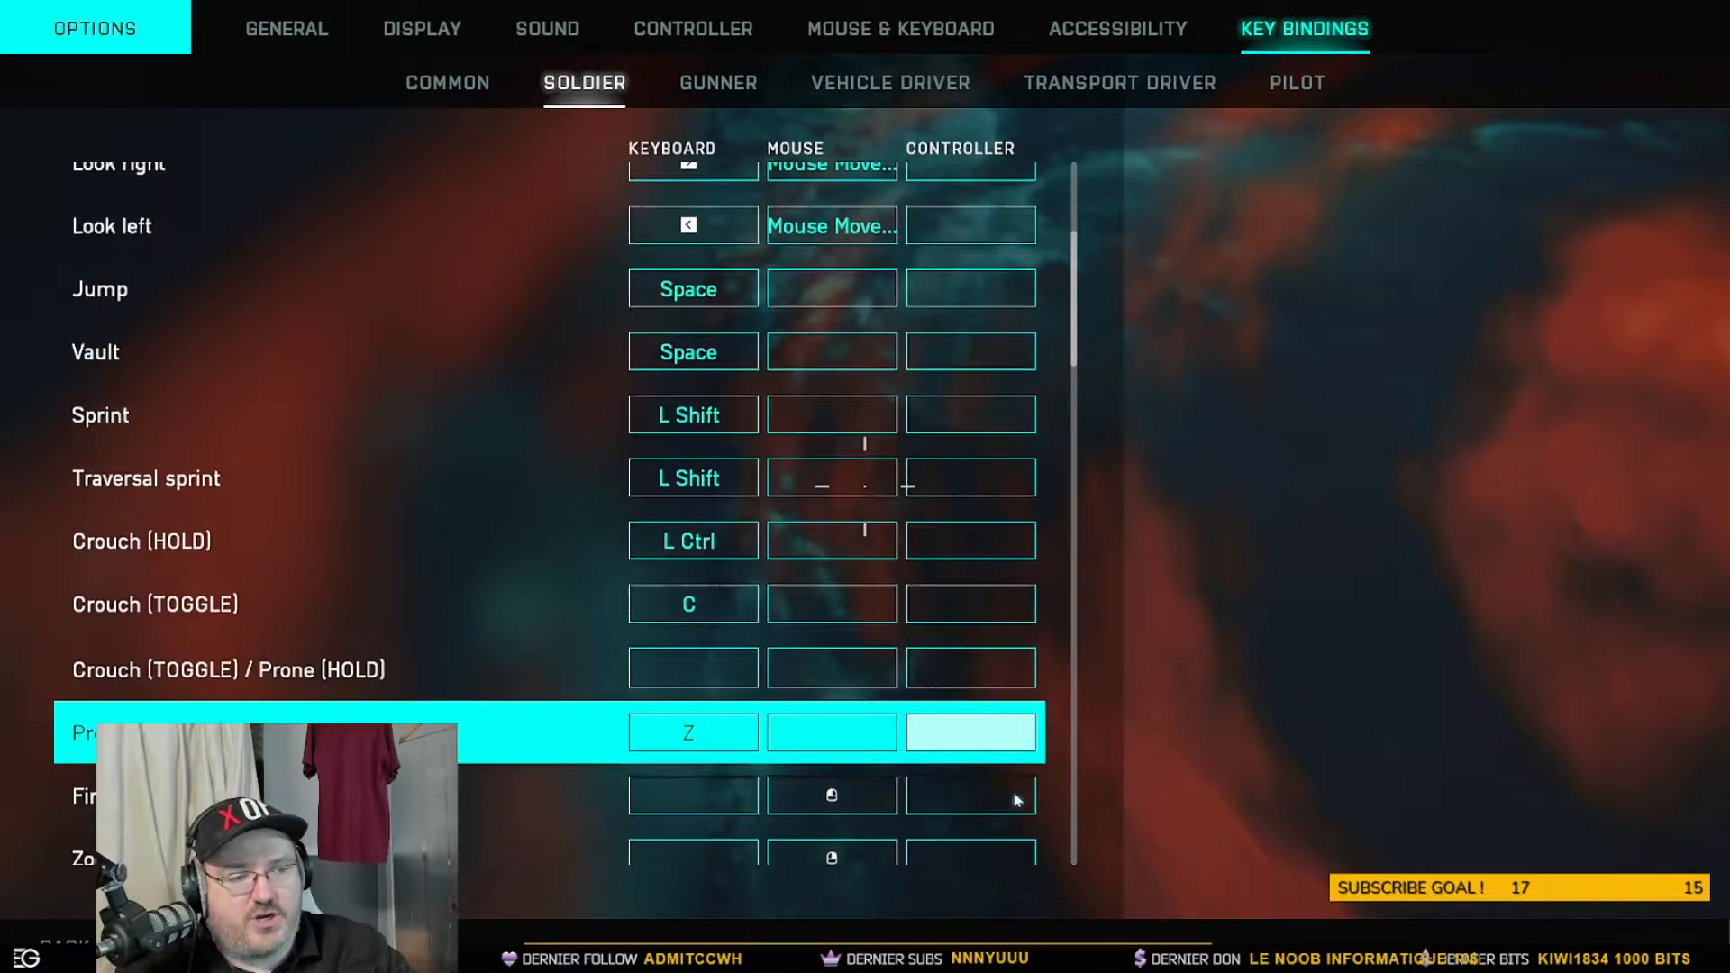
scroll("down", 3)
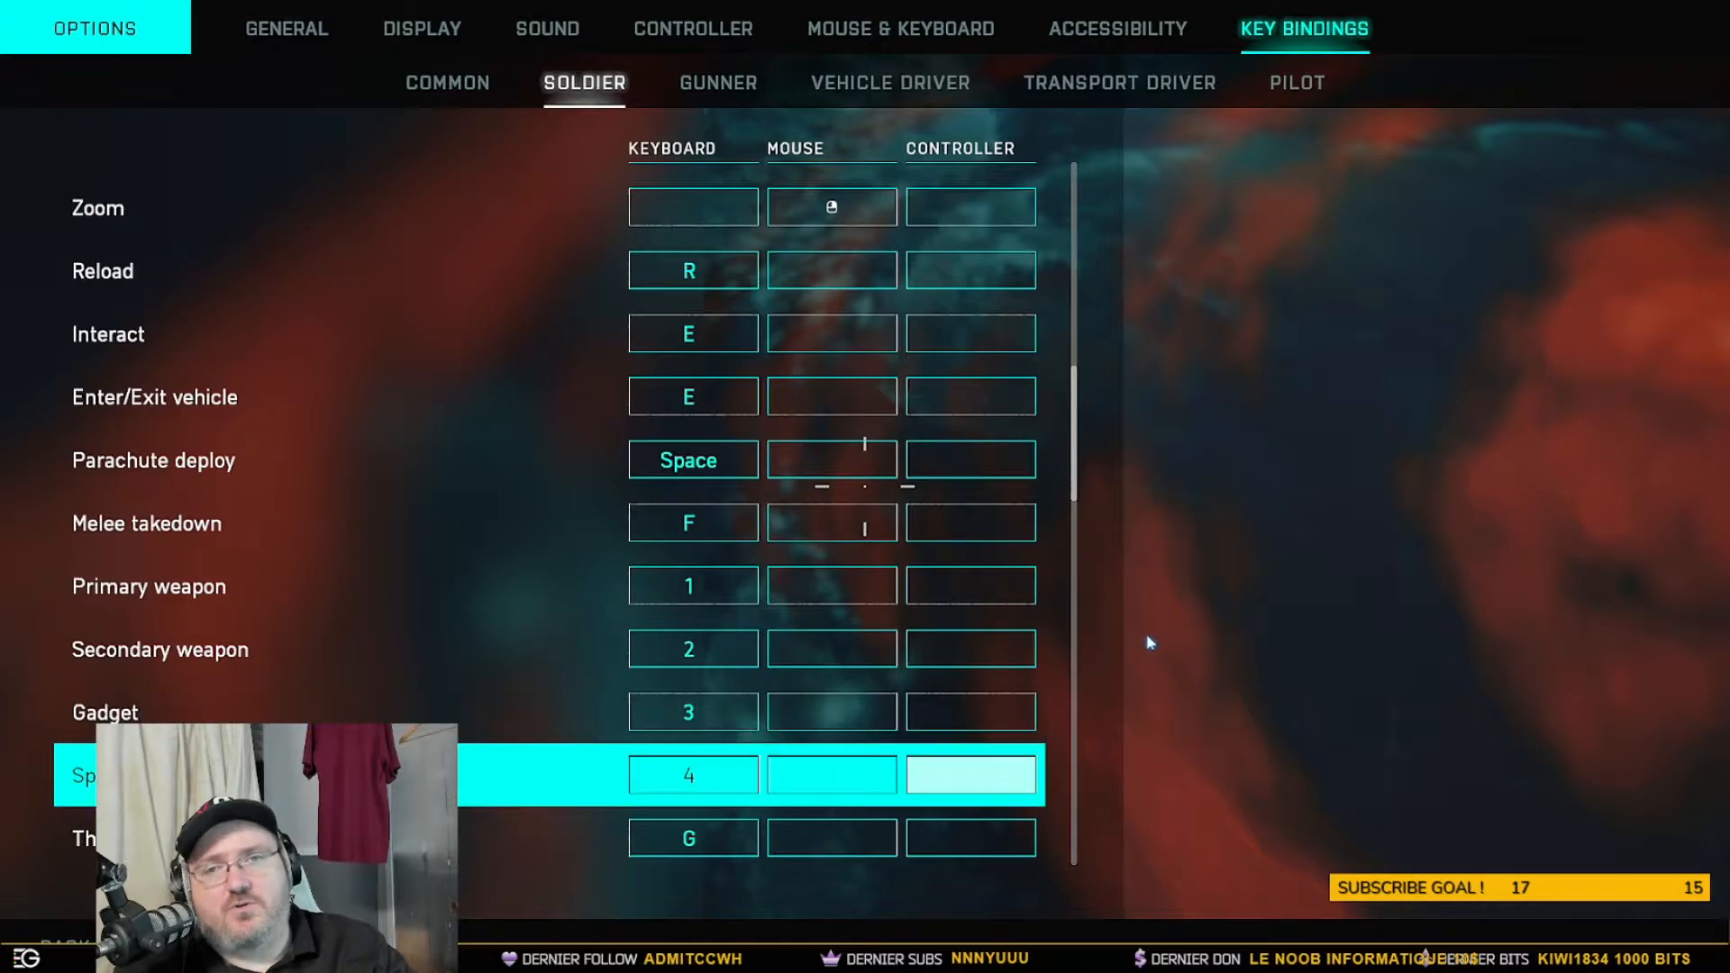
mouse_move(1087, 451)
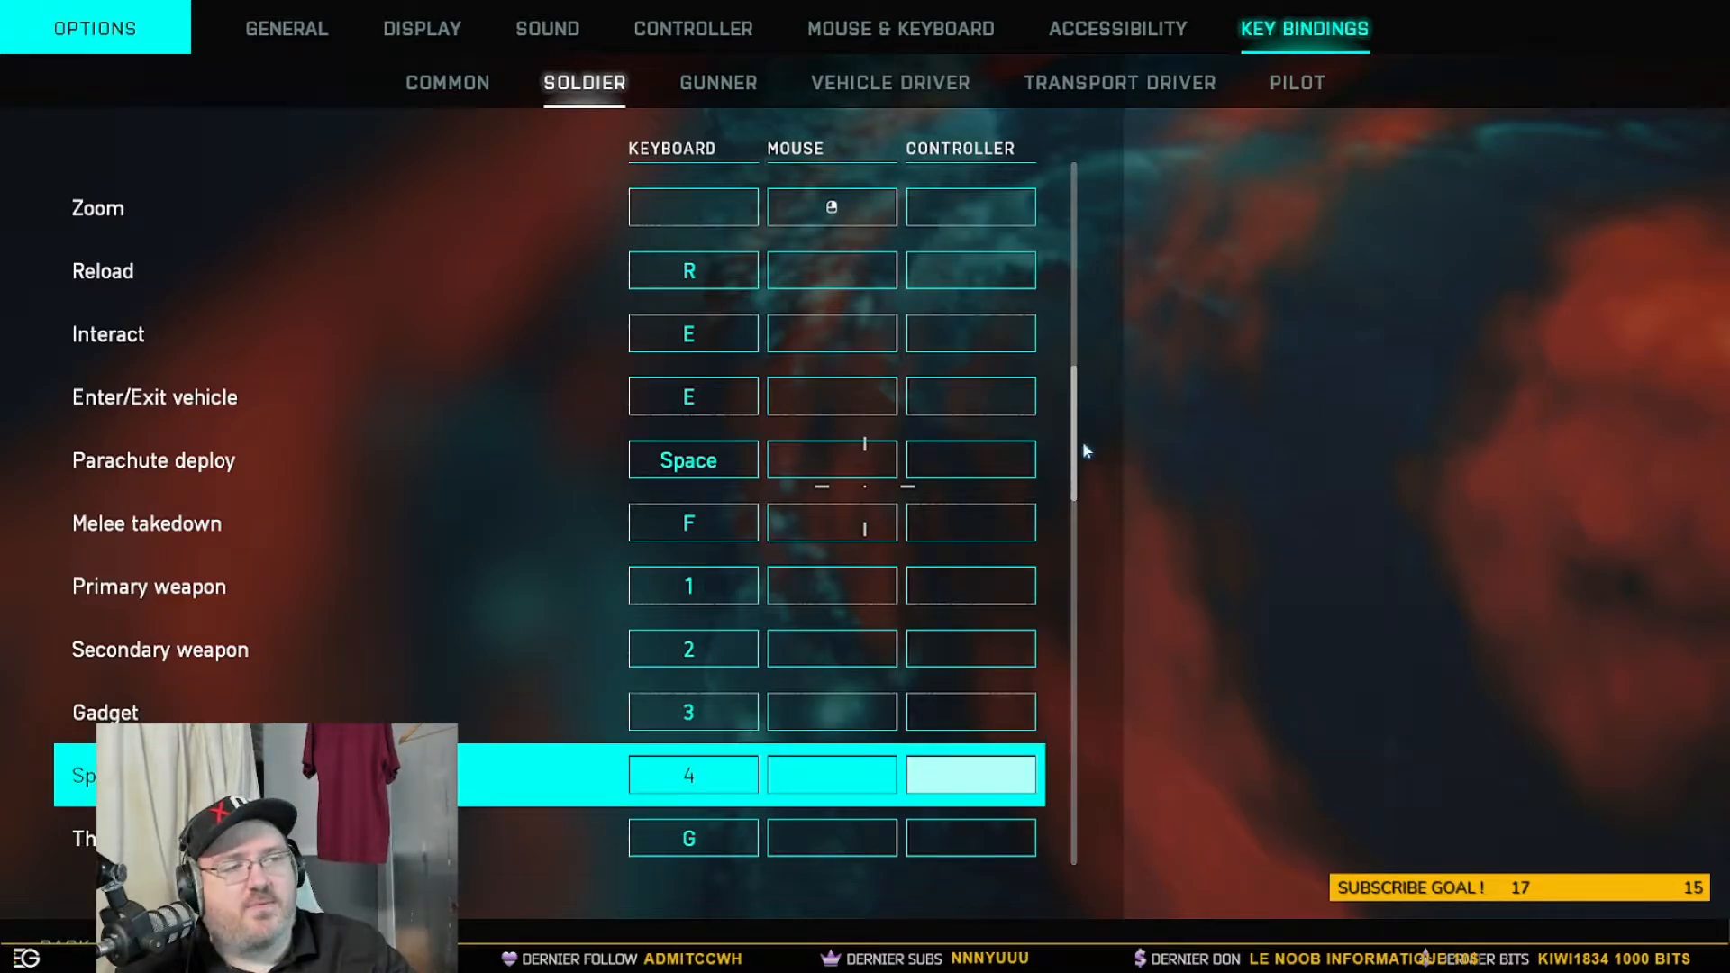